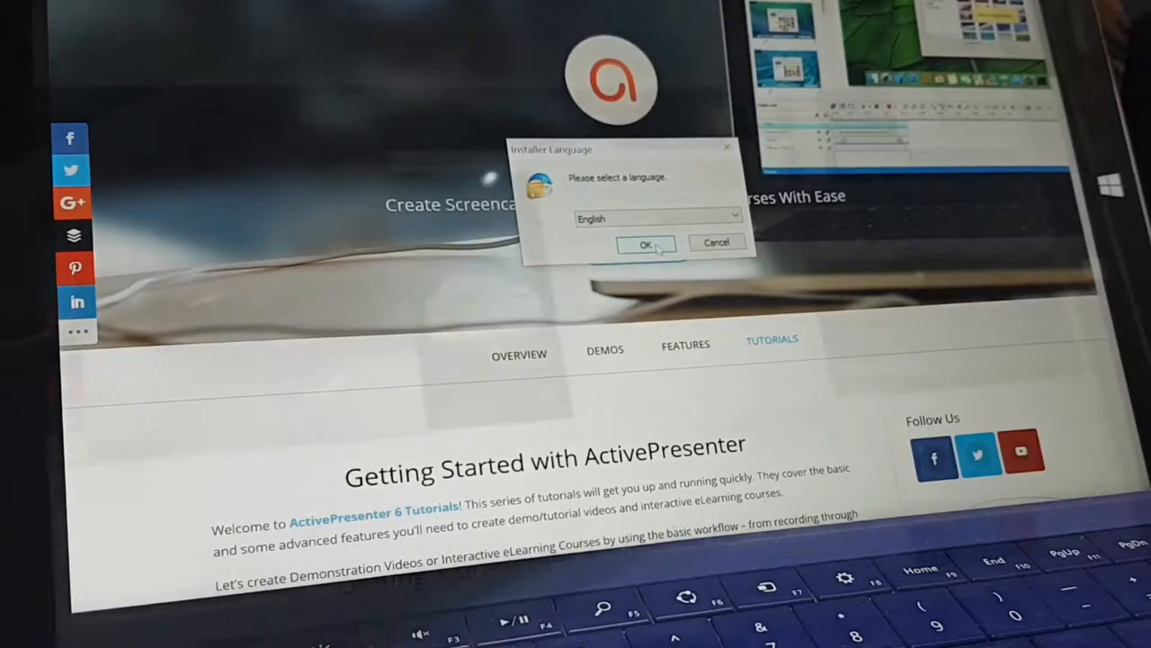
Install in English, accept the license, and finish setup with the converter set to launch.
click(646, 245)
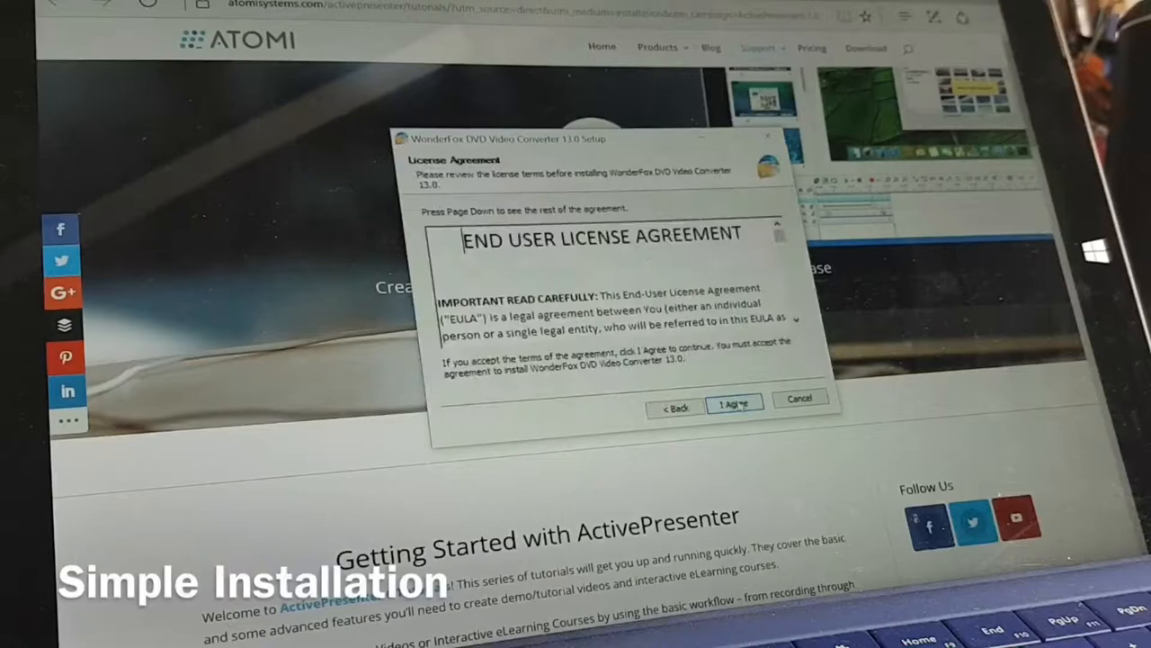
click(734, 404)
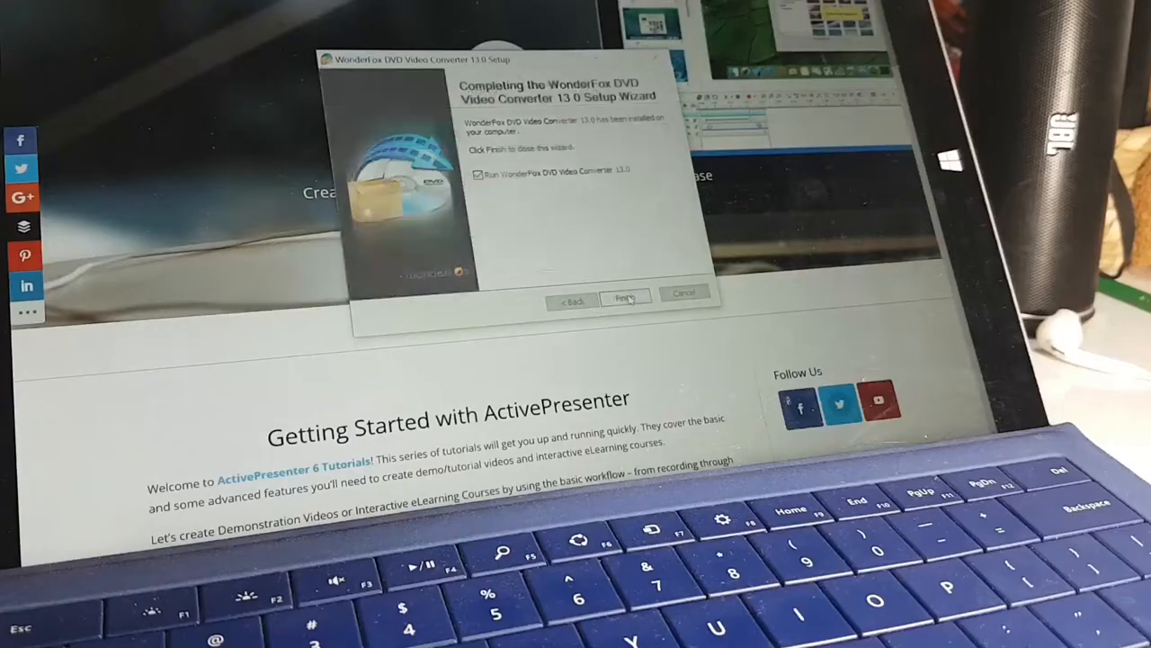
click(626, 298)
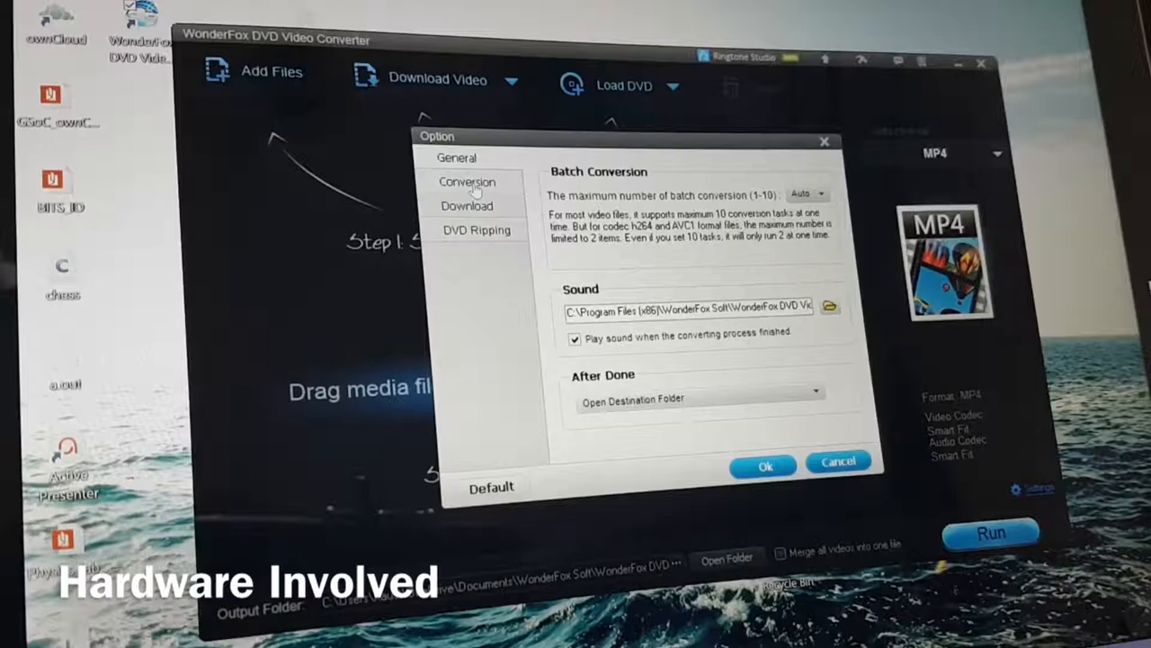
View the CPU Core, CPU Priority and GPU acceleration settings in the Option dialog.
click(457, 159)
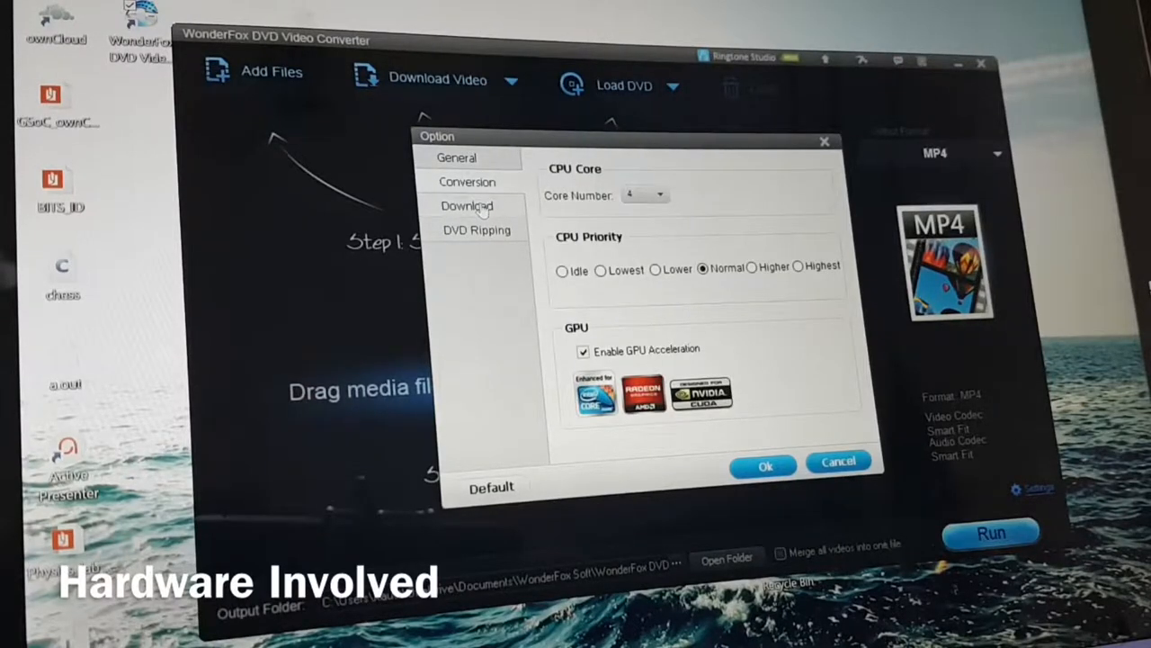
click(468, 205)
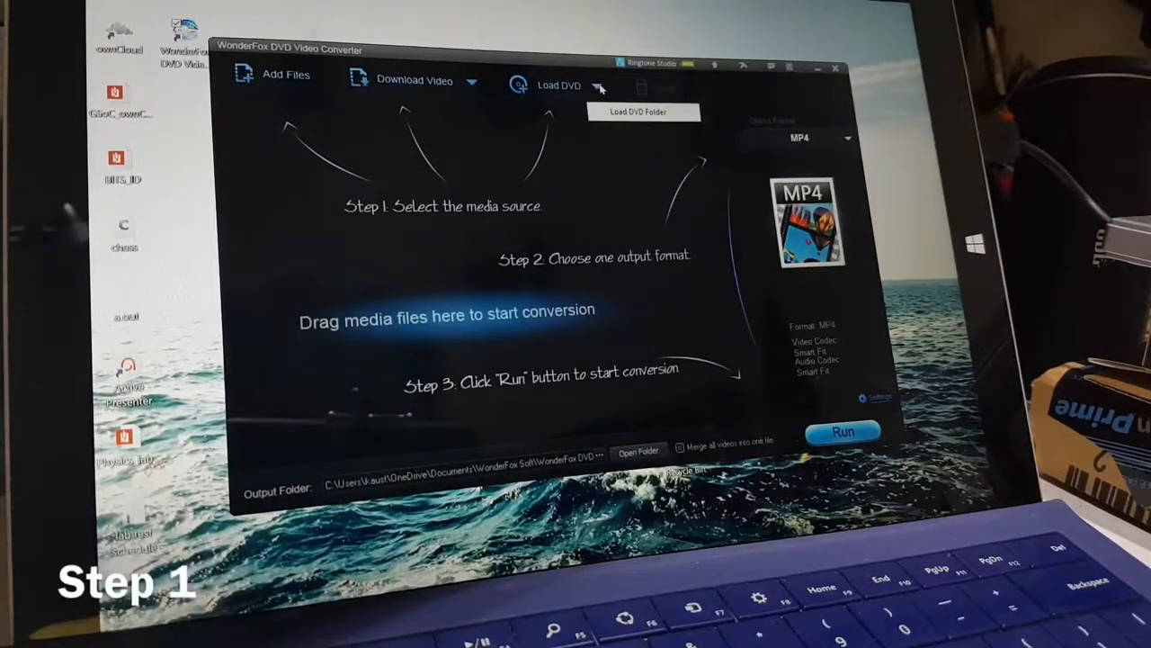
Load the DVD RW drive's VIDEO_TS folder as the conversion source.
click(644, 112)
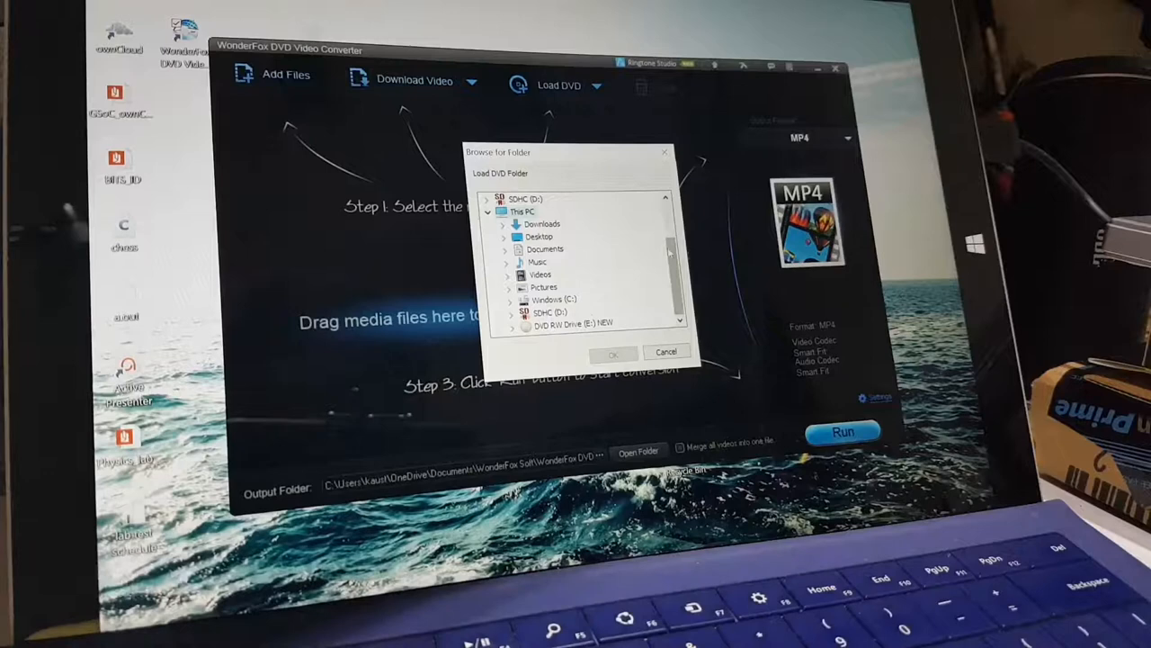
scroll(down, 3)
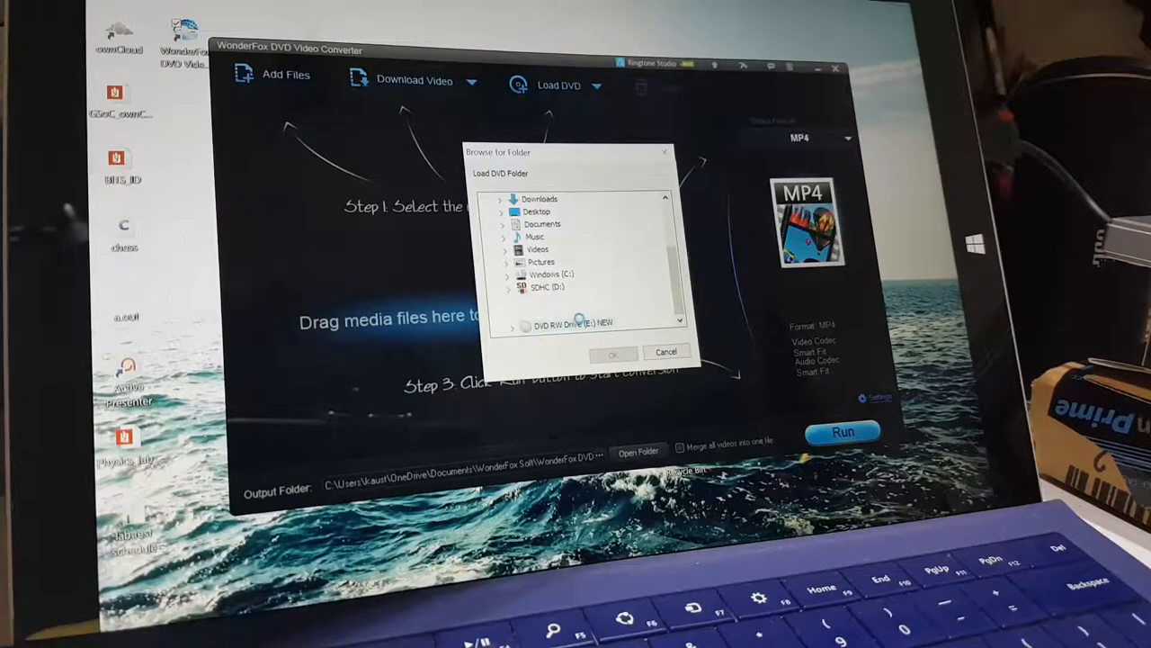
click(526, 299)
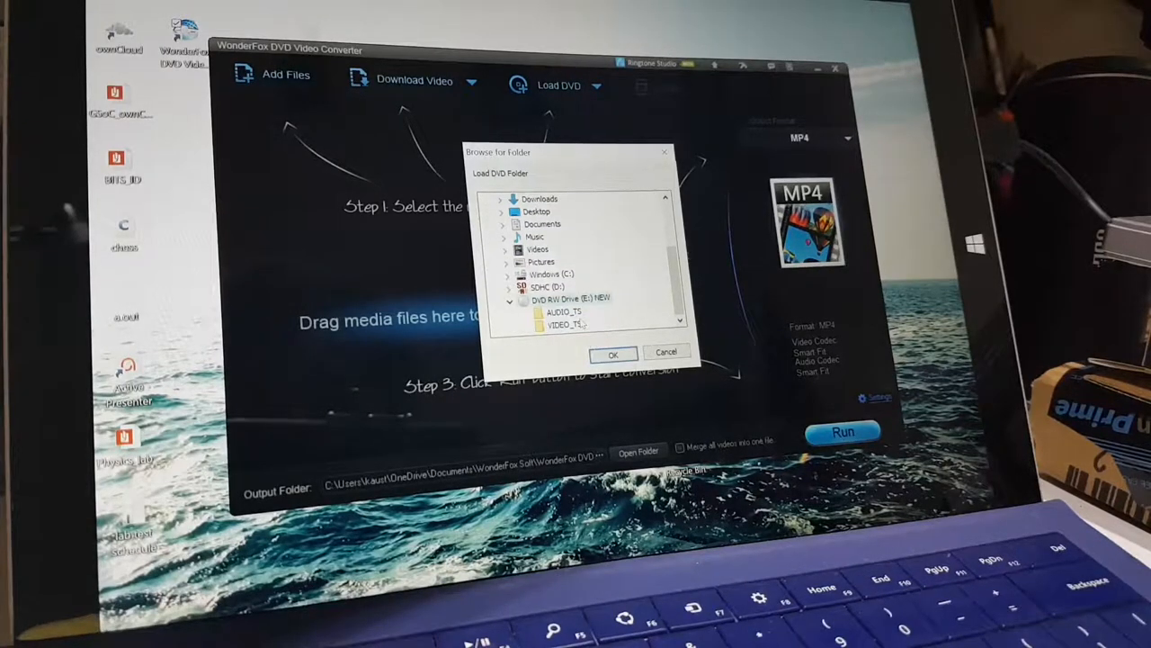
click(613, 353)
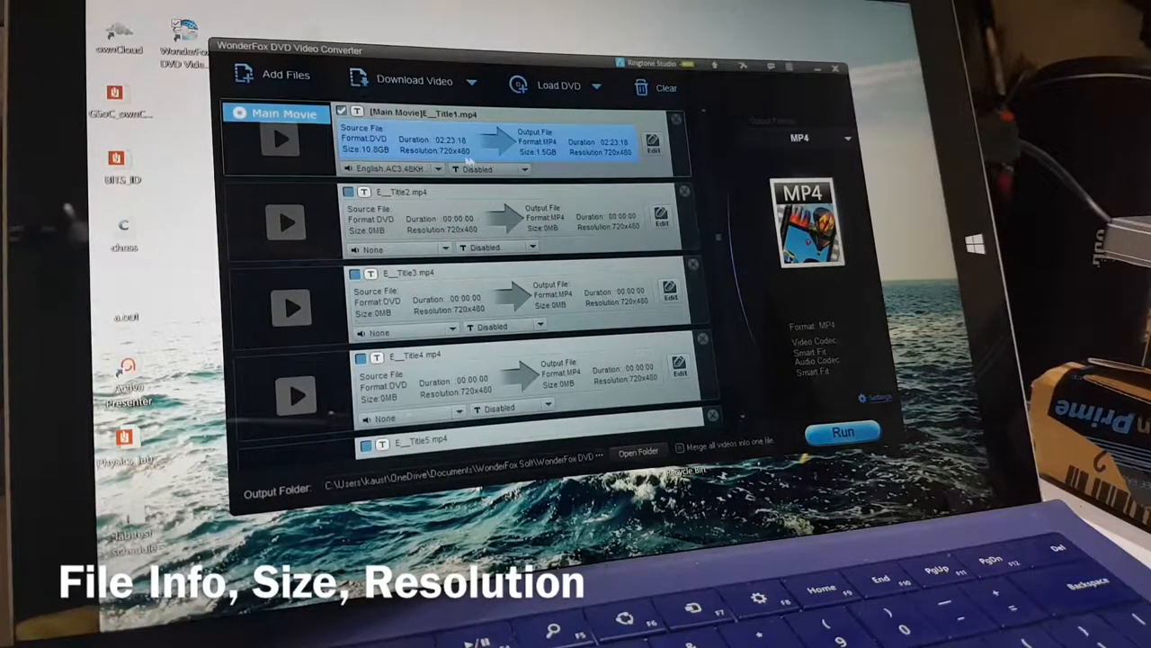
scroll(down, 3)
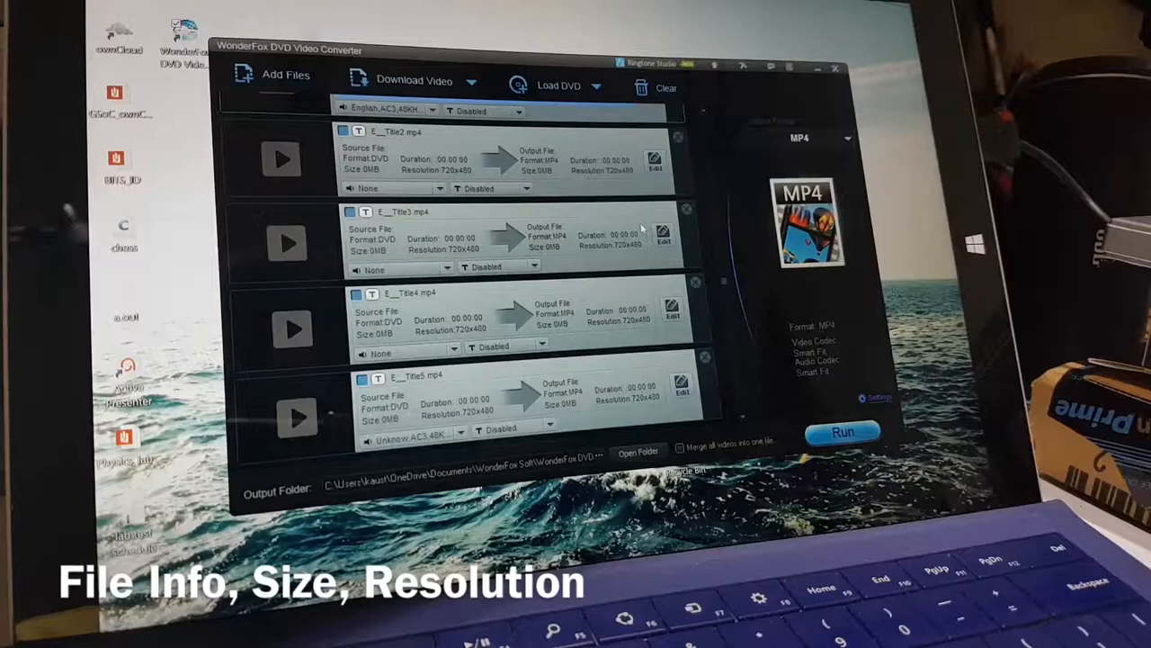
scroll(up, 3)
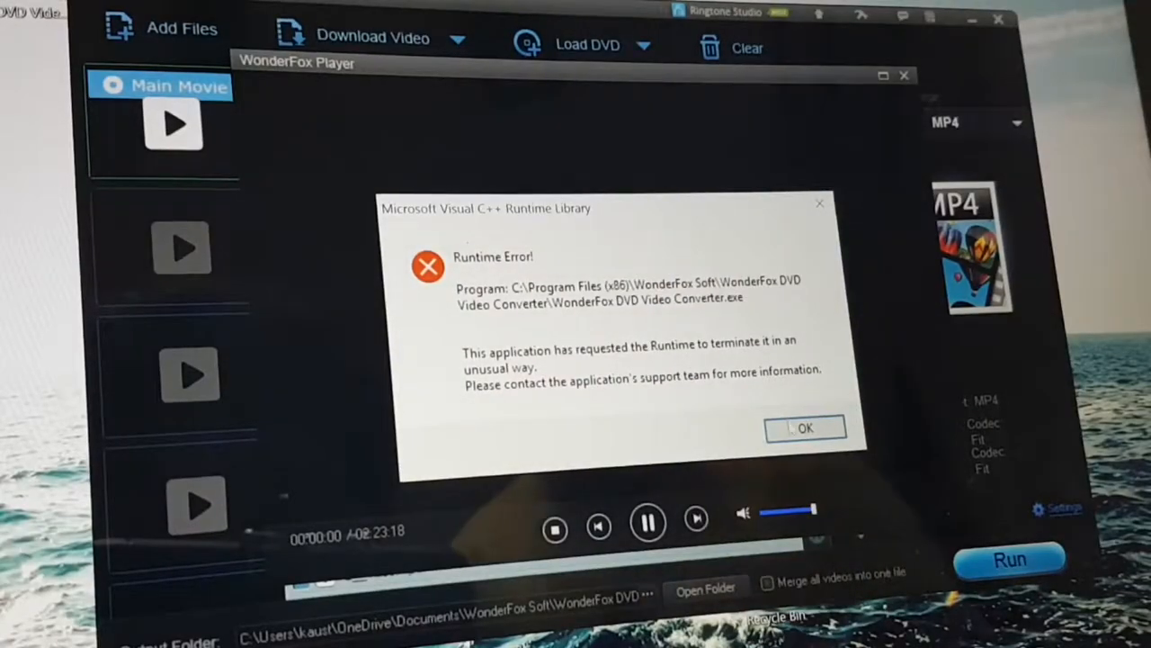
click(804, 428)
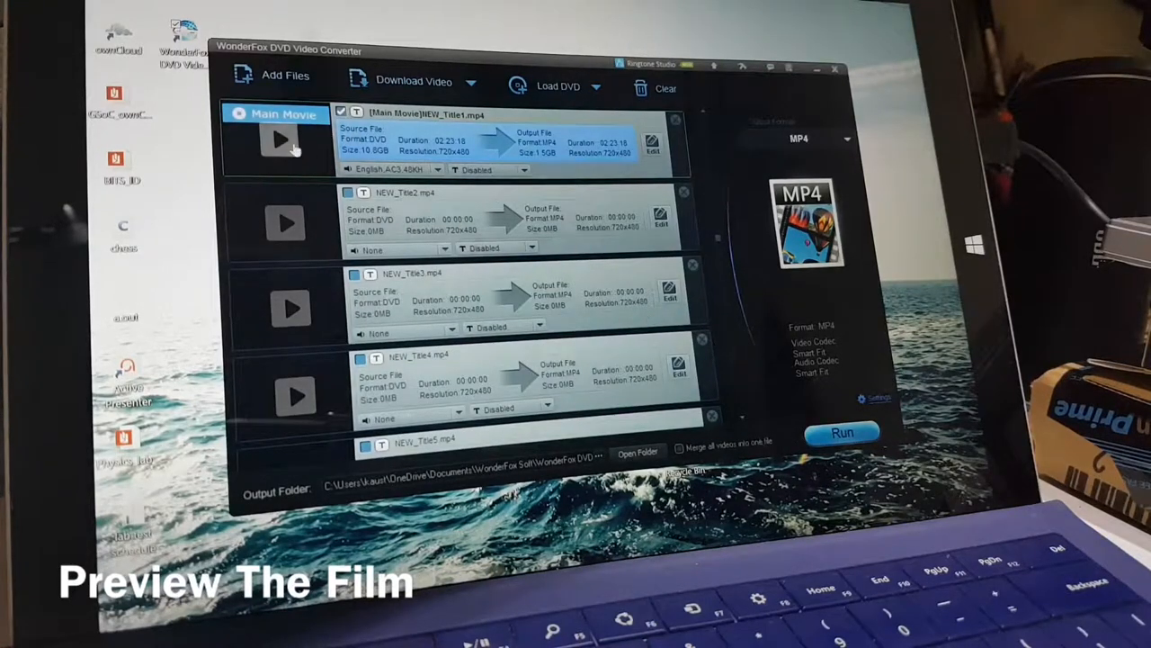
click(279, 140)
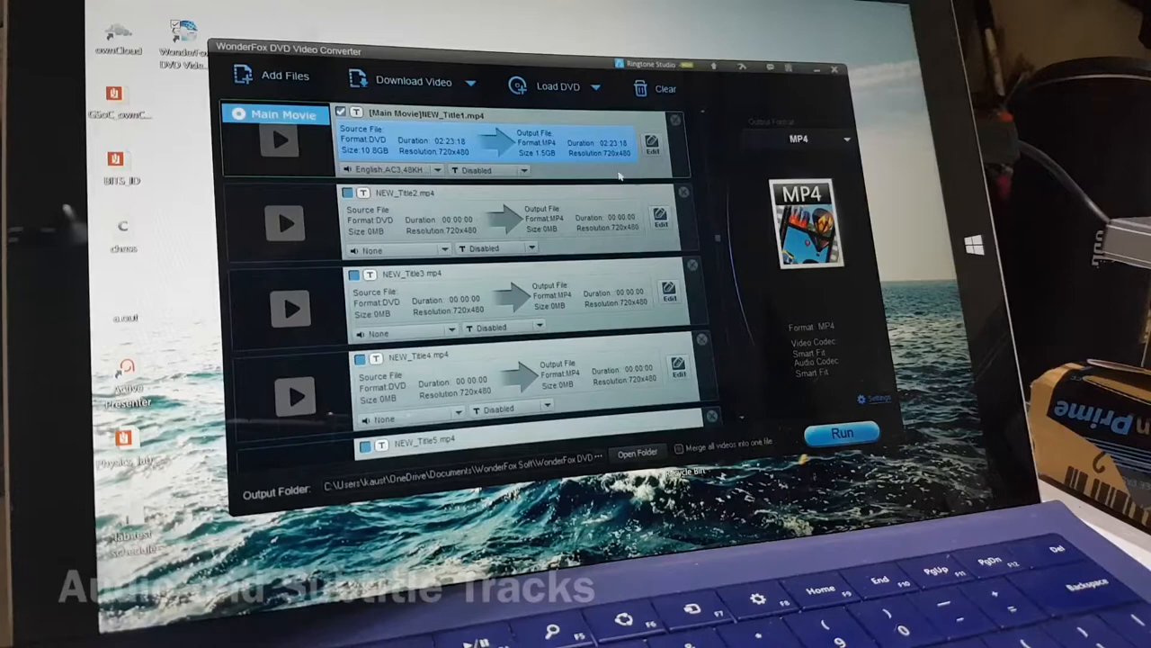
click(490, 169)
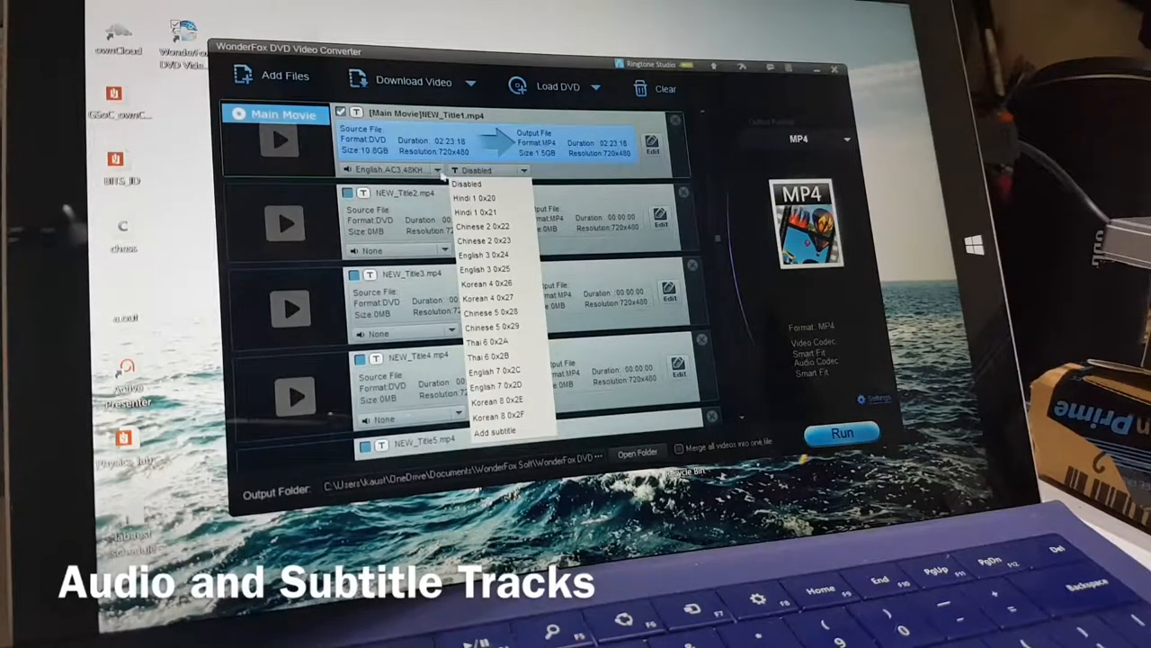
click(466, 184)
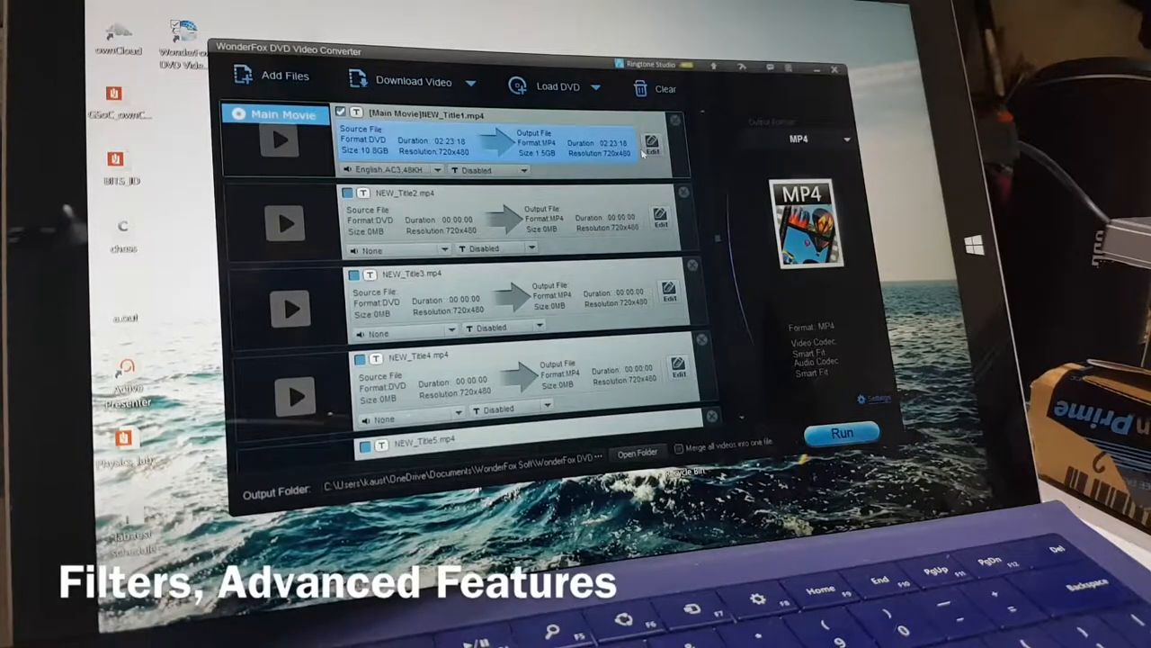
click(651, 144)
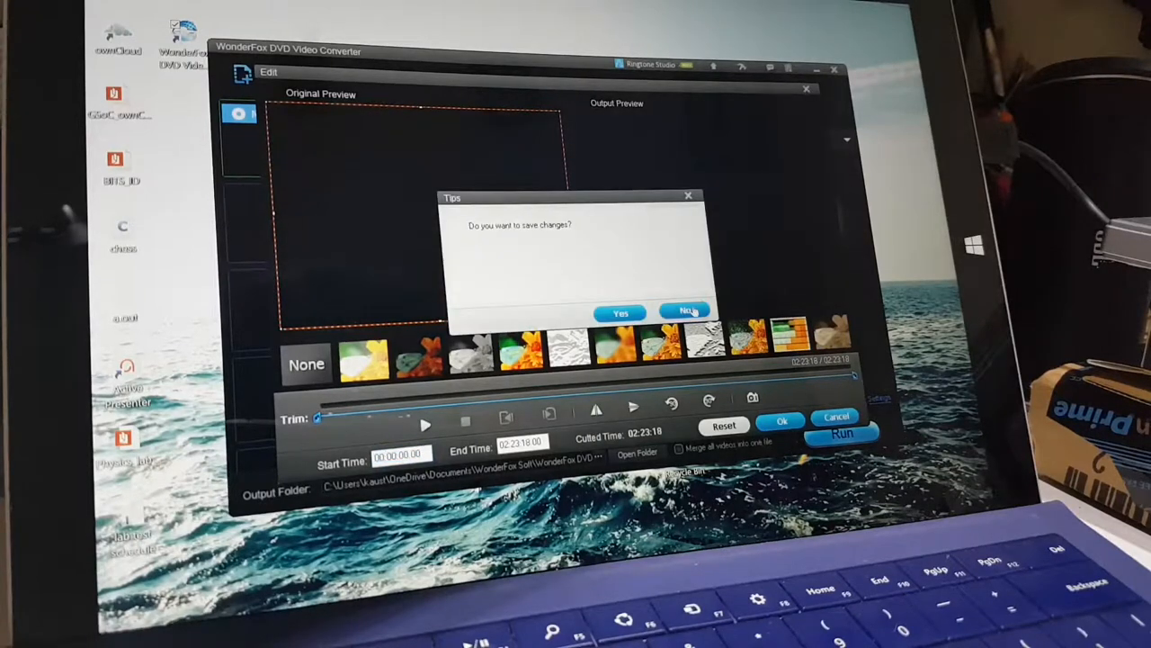
click(686, 309)
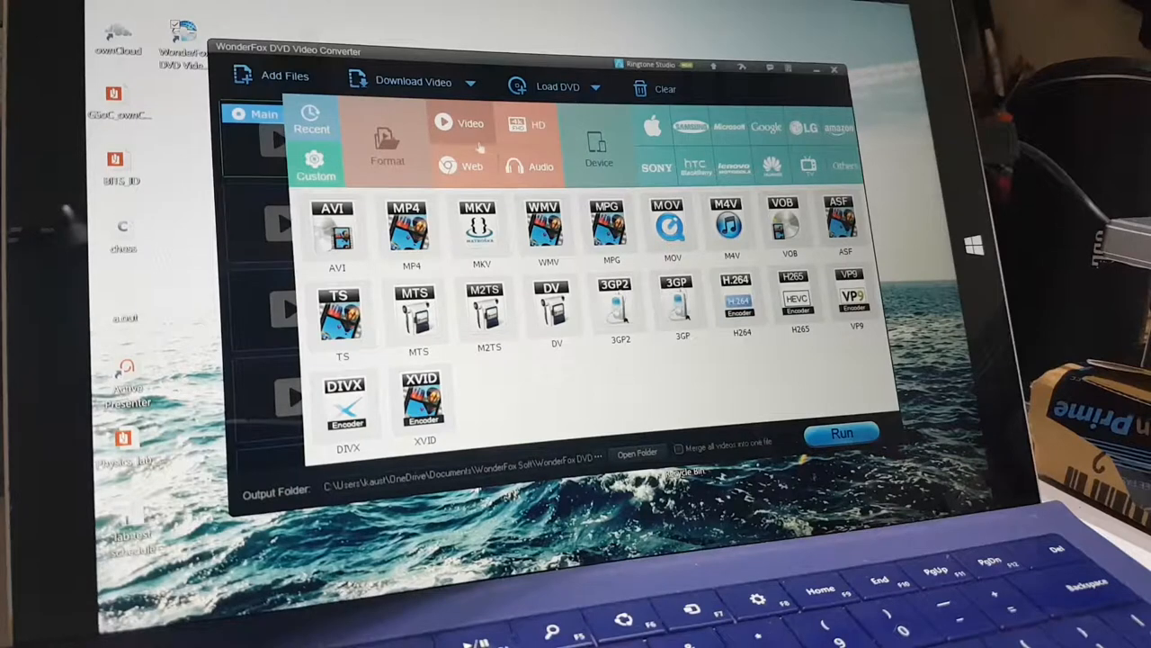
Browse the Device presets for Google, Motorola, Lenovo, BlackBerry, HTC and Sony.
click(543, 231)
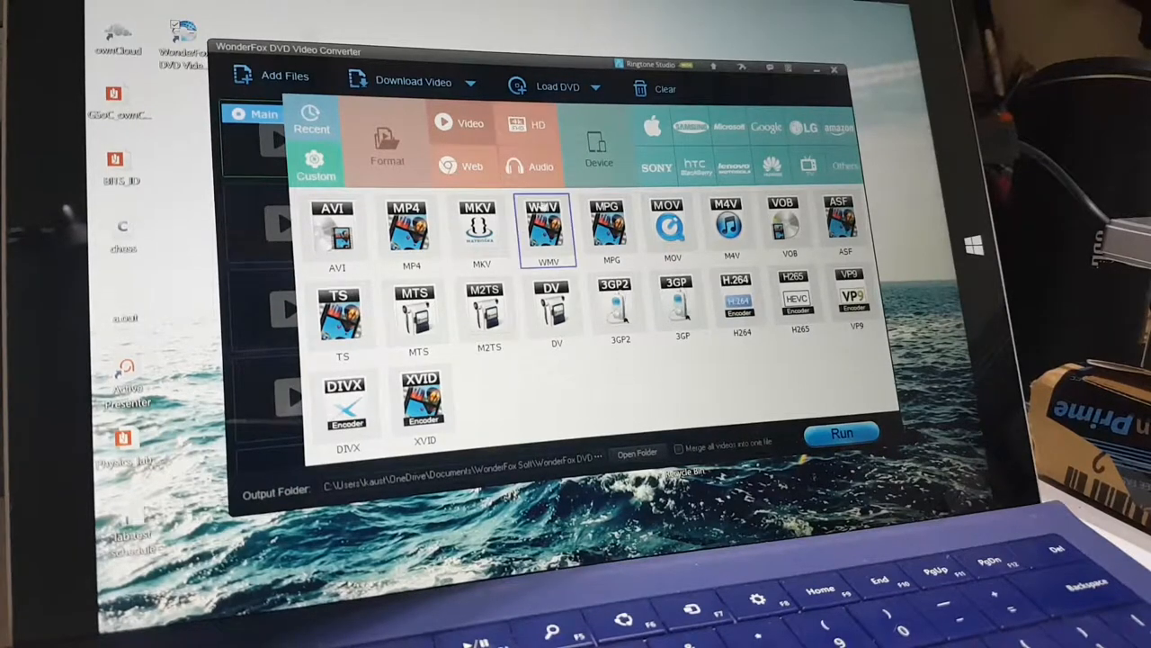
click(412, 231)
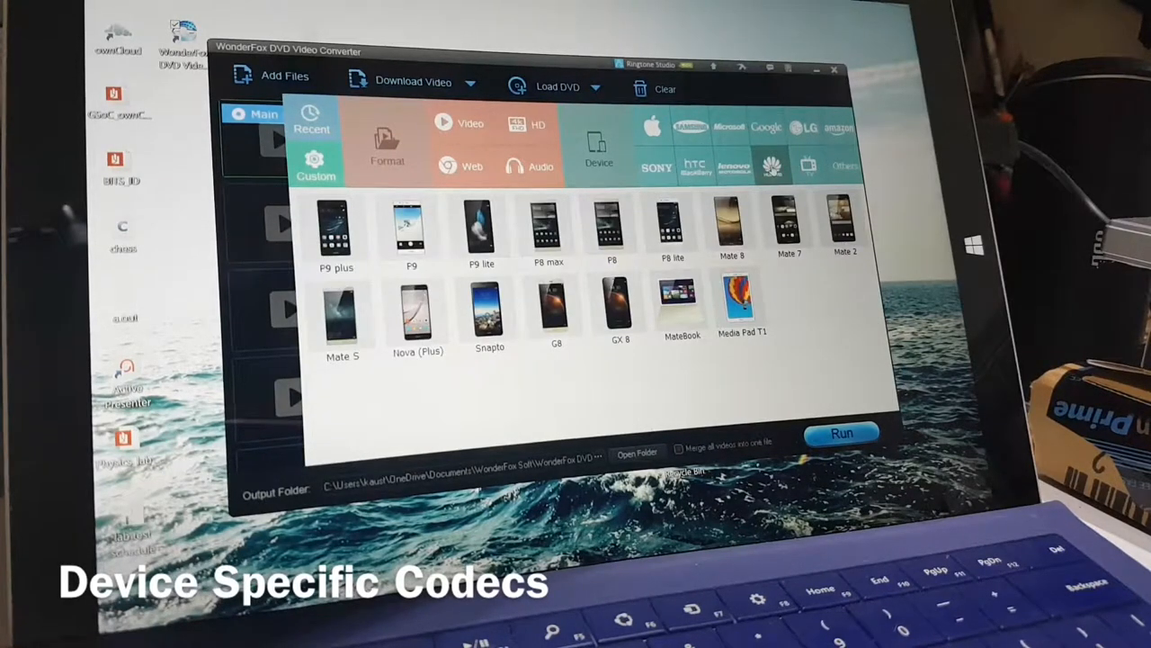
click(767, 126)
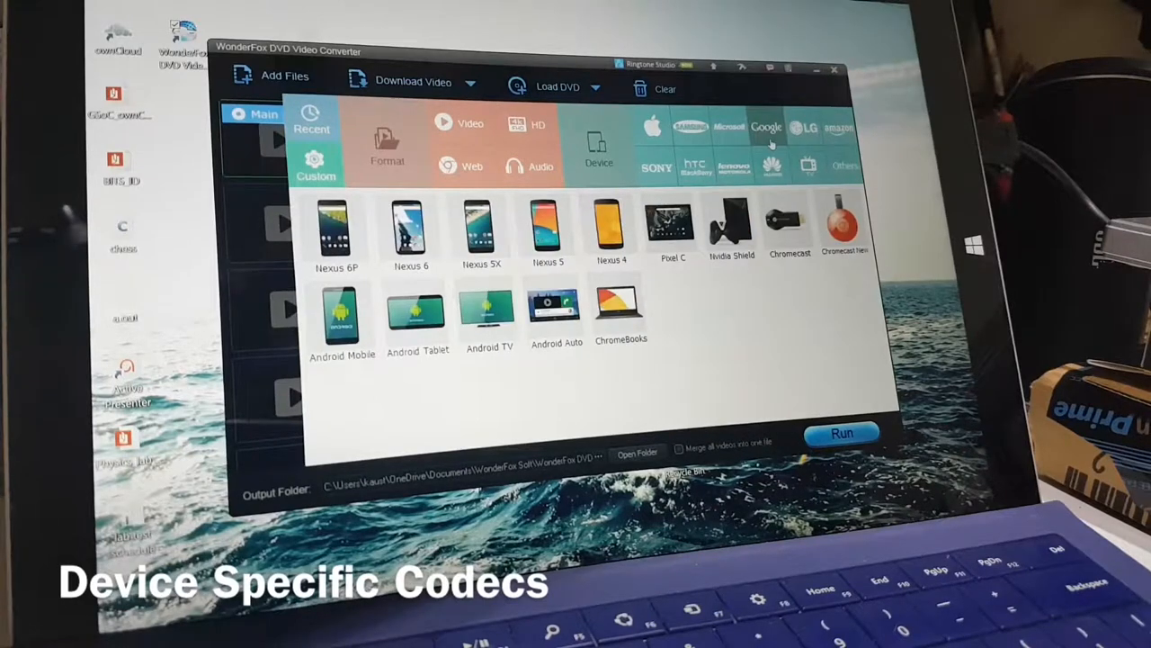
click(806, 126)
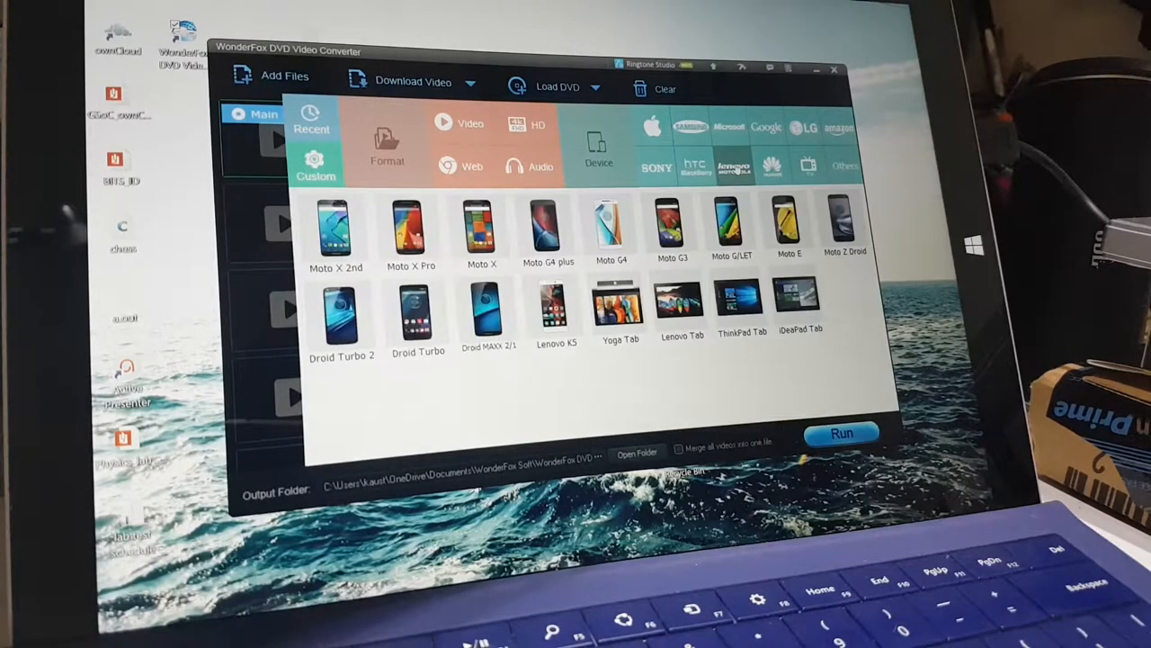
click(694, 166)
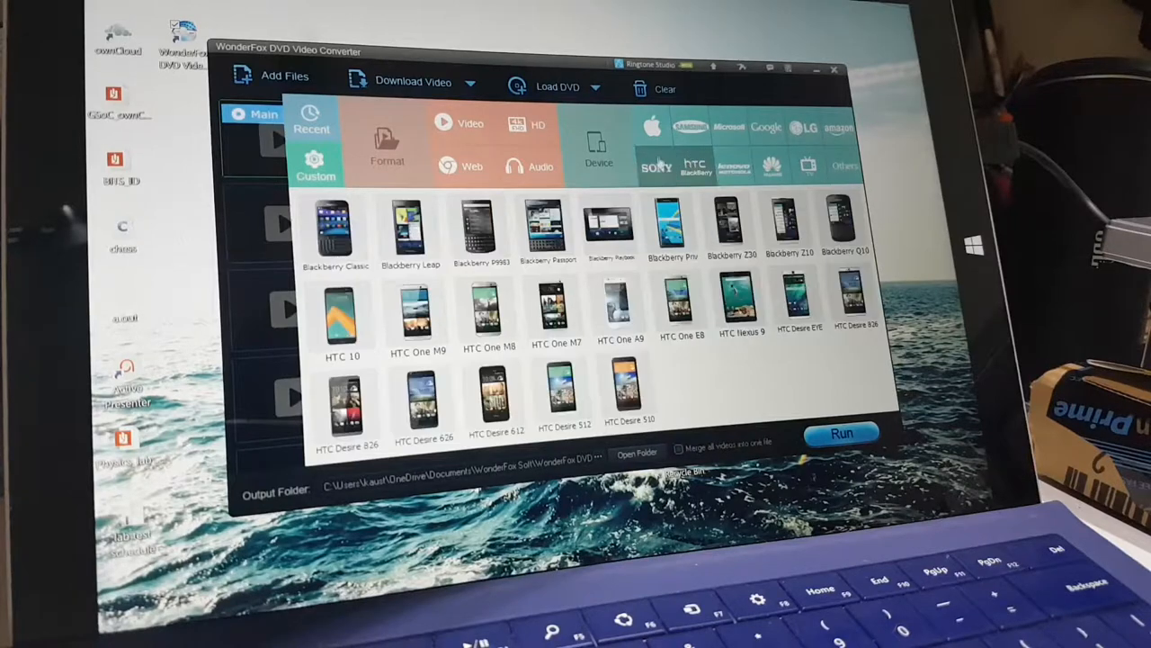
click(657, 166)
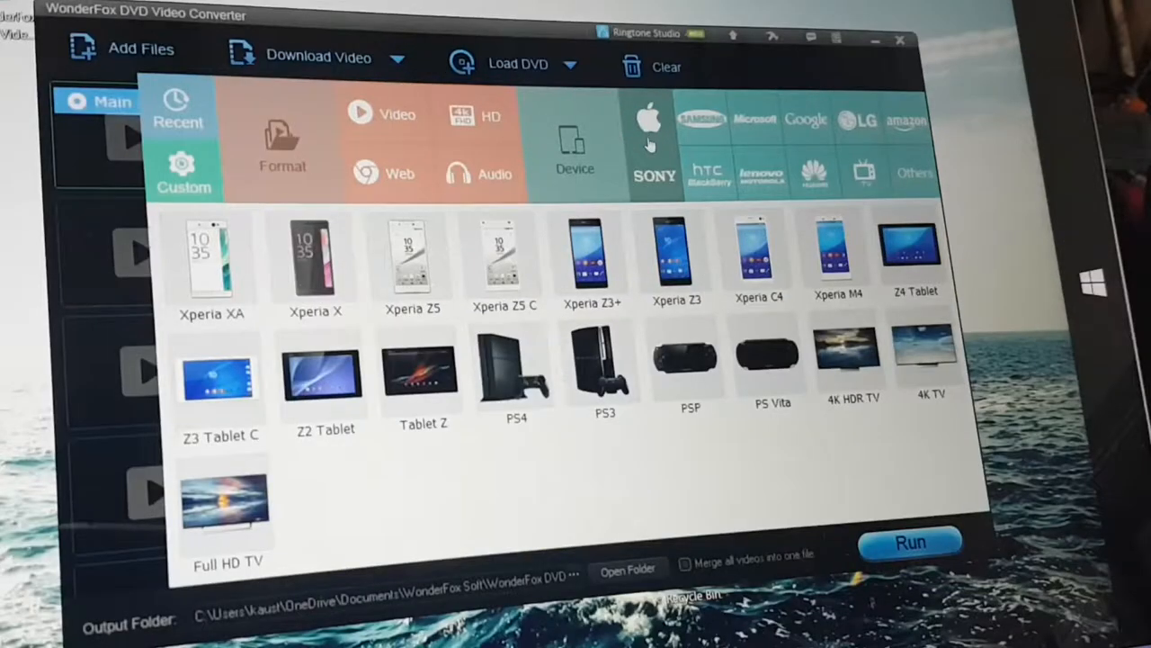
Choose MP4 under Video as the output format and run the DVD conversion.
click(647, 122)
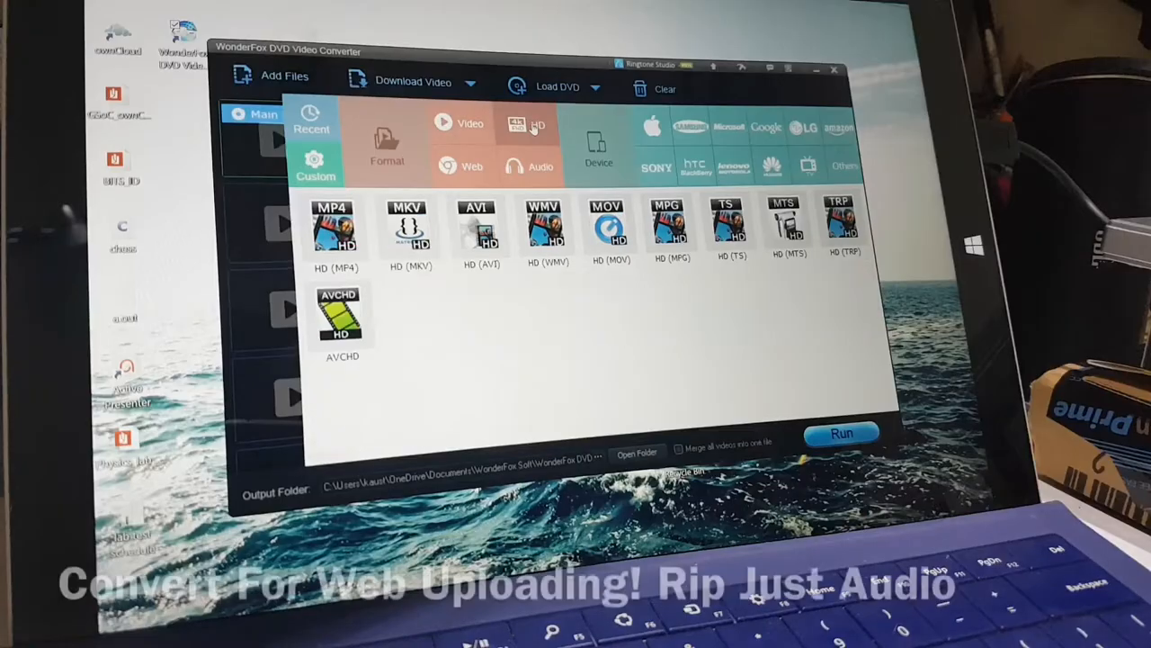
click(540, 166)
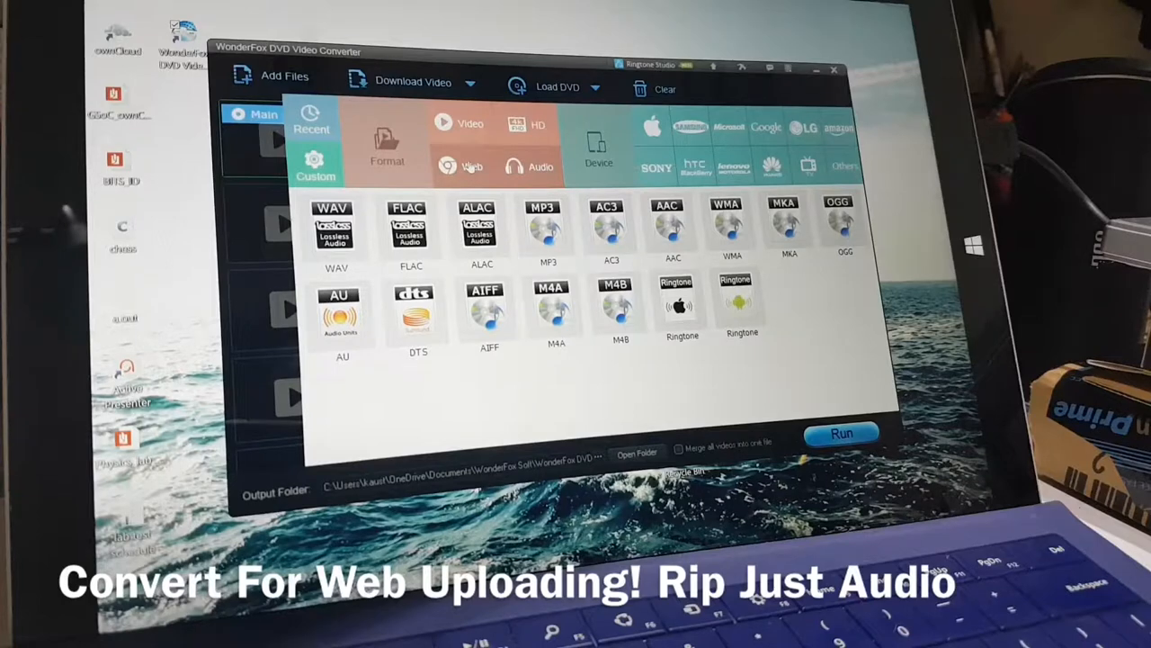
click(472, 122)
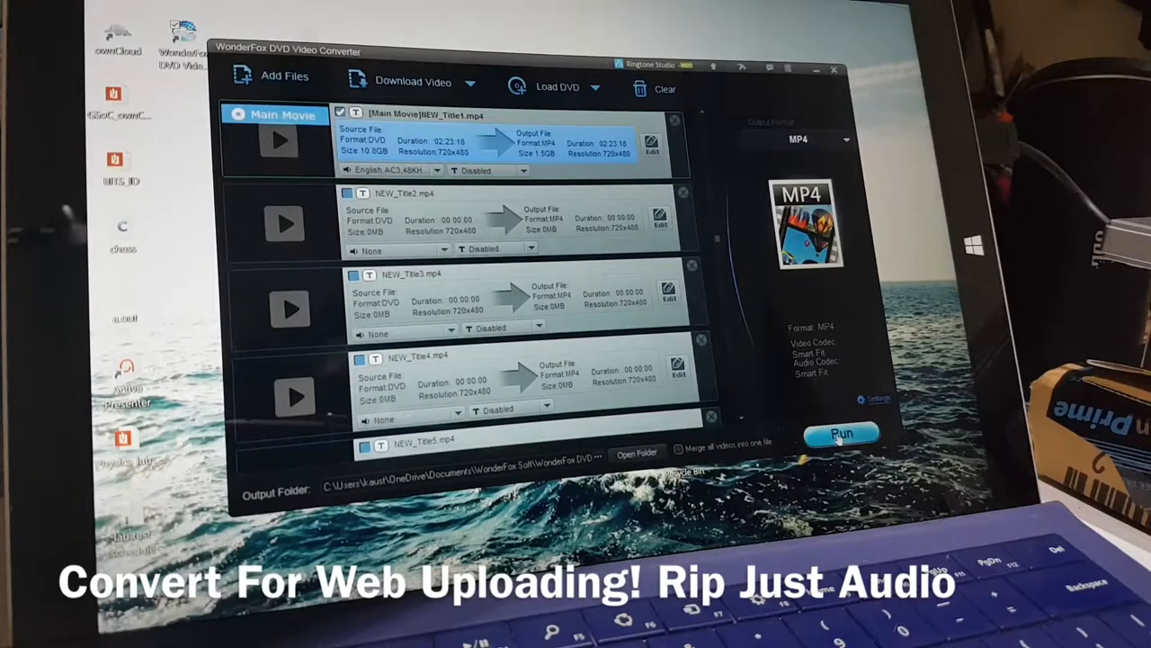
click(840, 434)
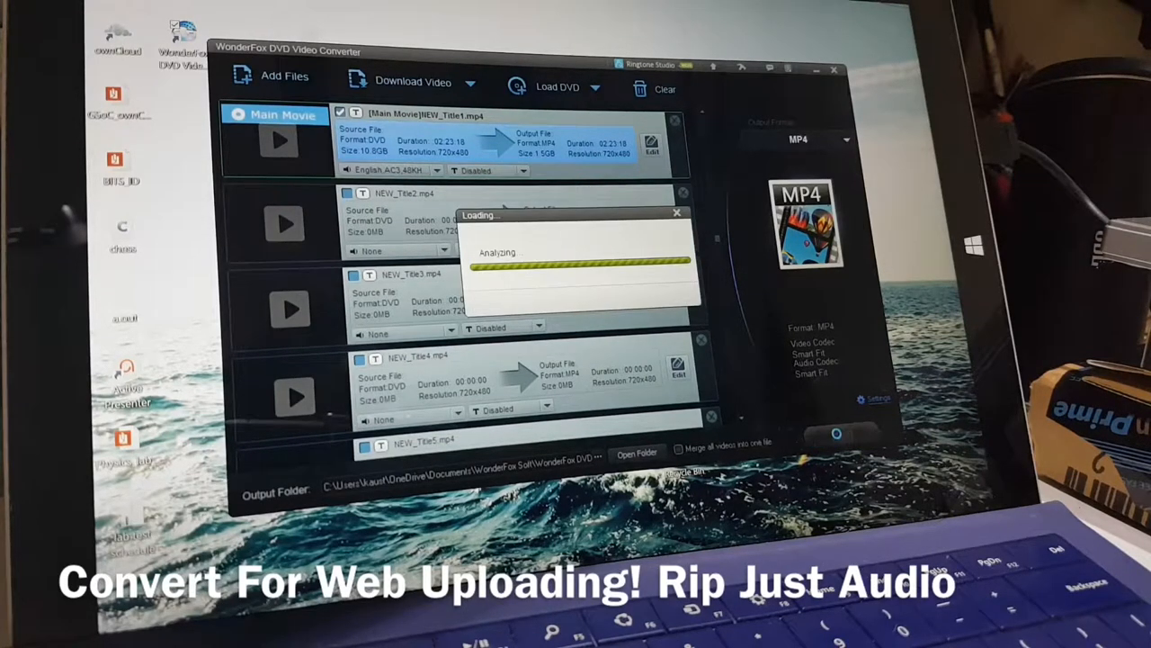